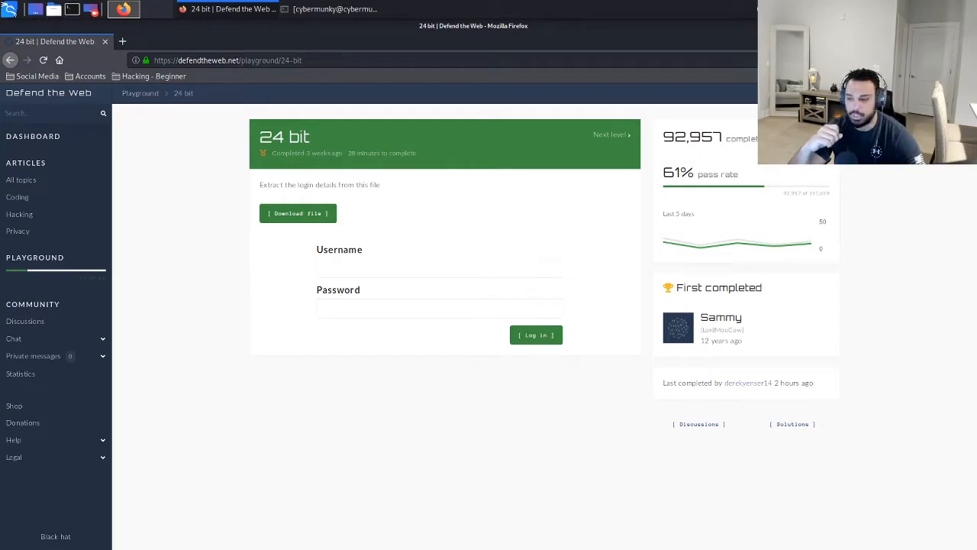
mouse_move(297, 214)
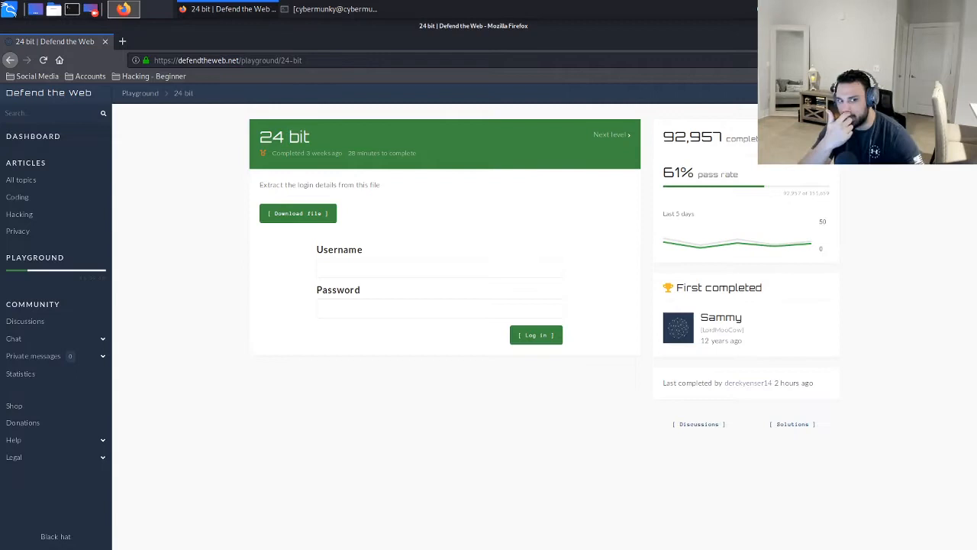
mouse_move(299, 214)
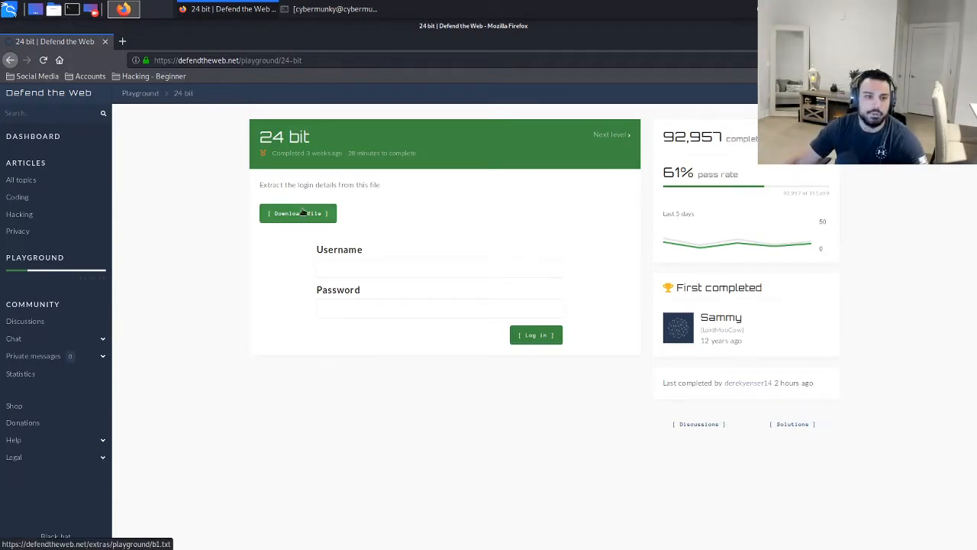
- Download the 24 bit challenge's login-details file, save it, and start cd into Downloads
click(298, 214)
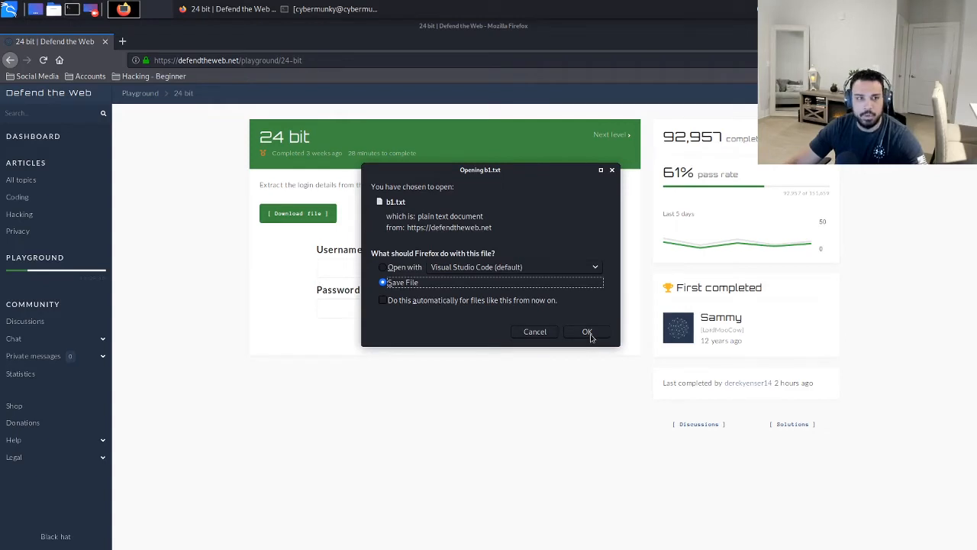
click(587, 331)
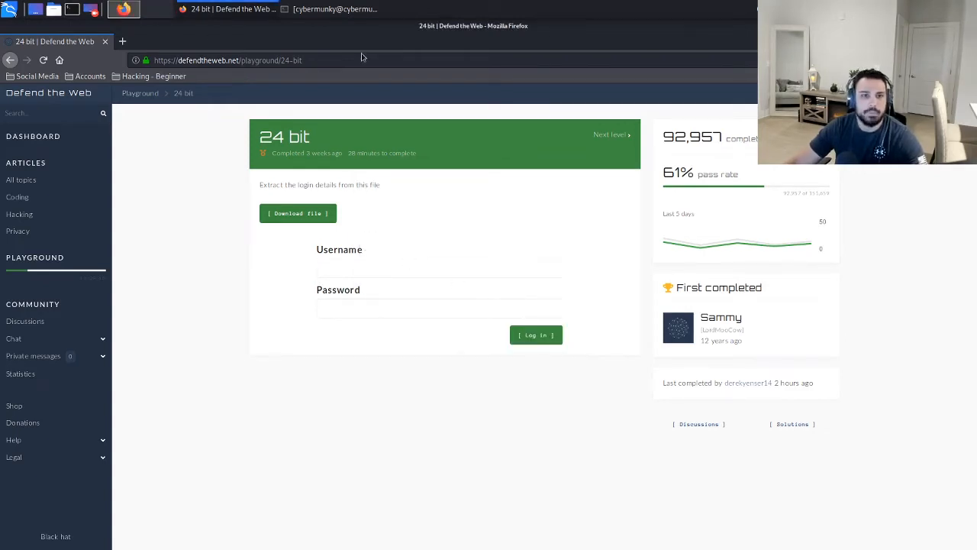
text(cd Downlo)
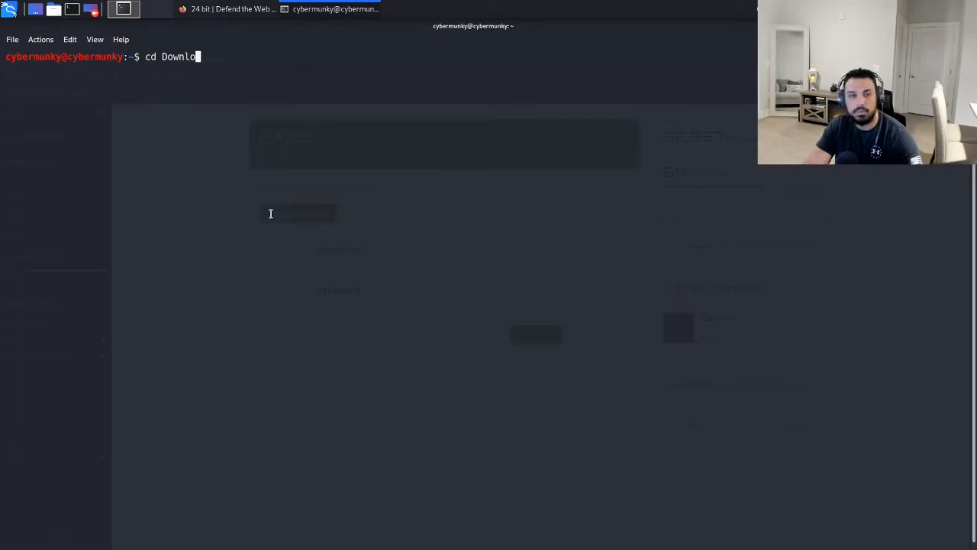
- List Downloads, cat b1.txt, then run file b1.txt revealing it is a Windows bitmap image
text(ADS)
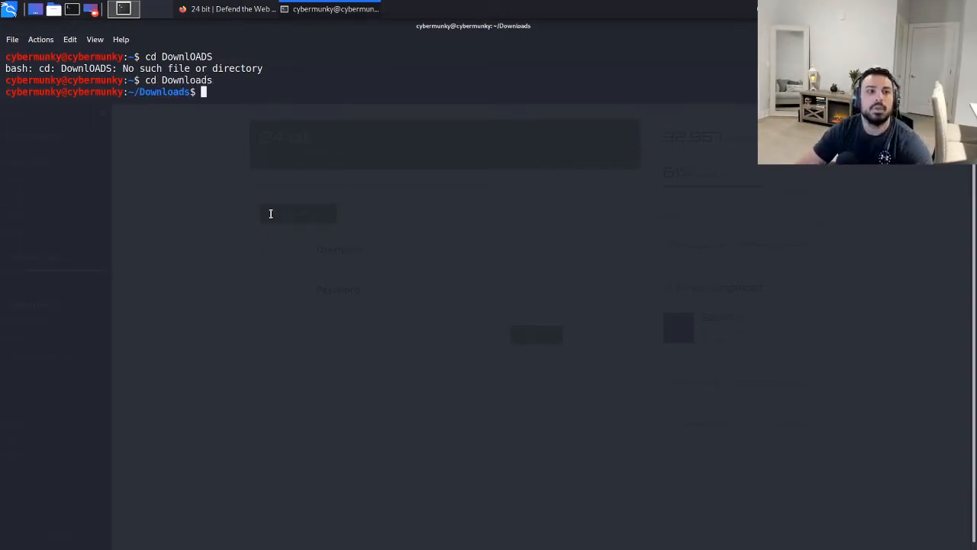
text(ls)
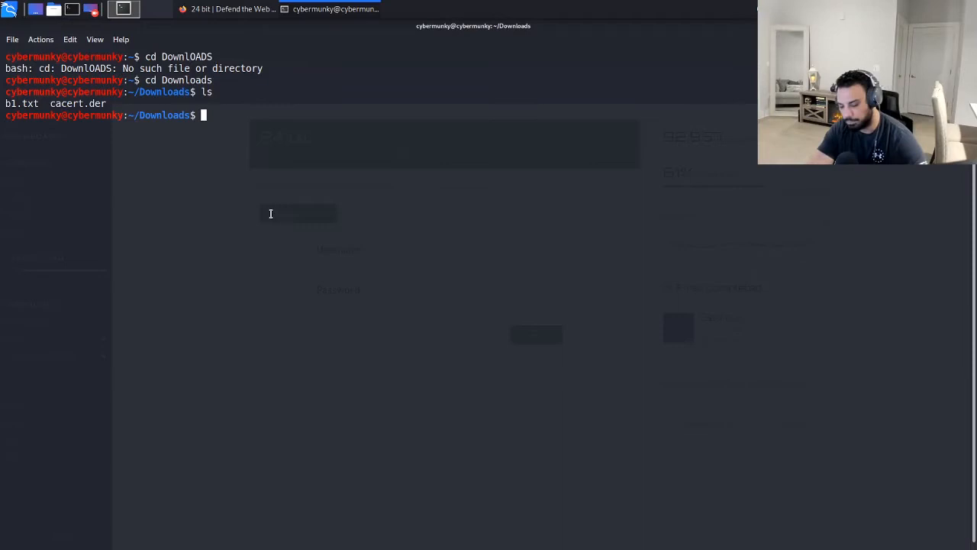
text(cta b1.txt)
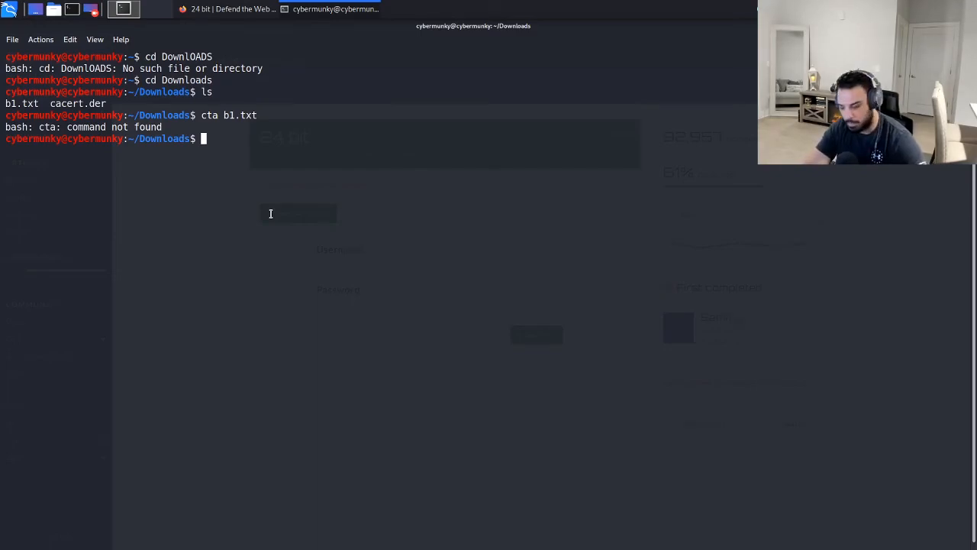
text(cat b1.)
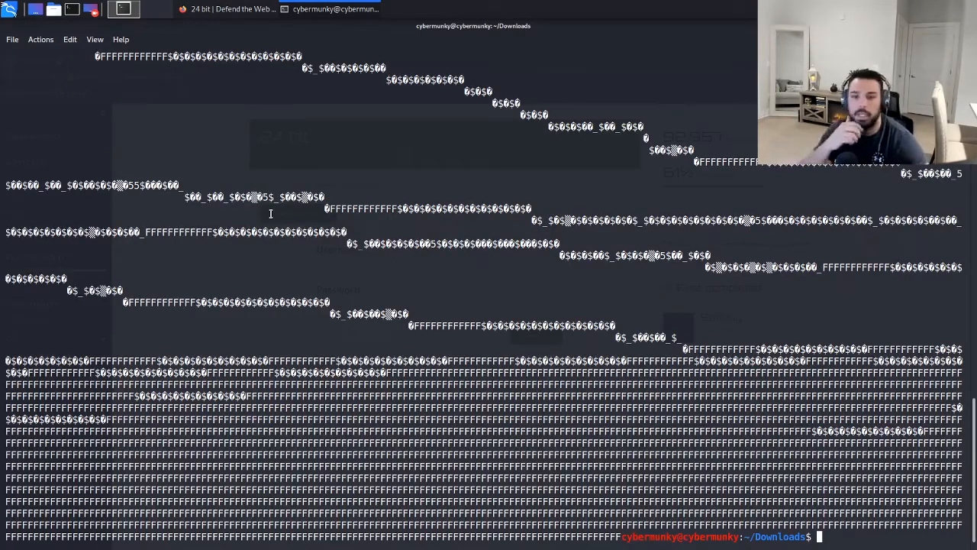
mouse_move(480, 327)
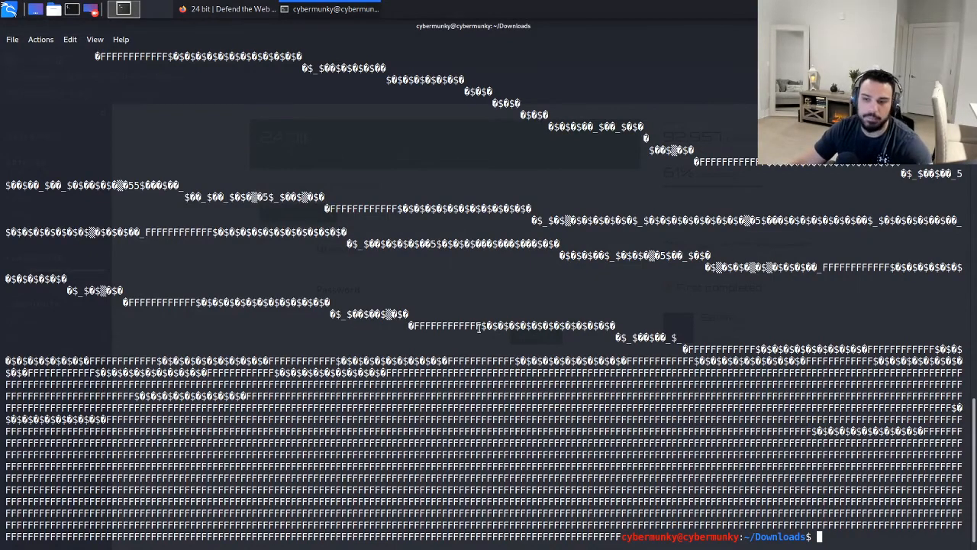
text(file b1.txt)
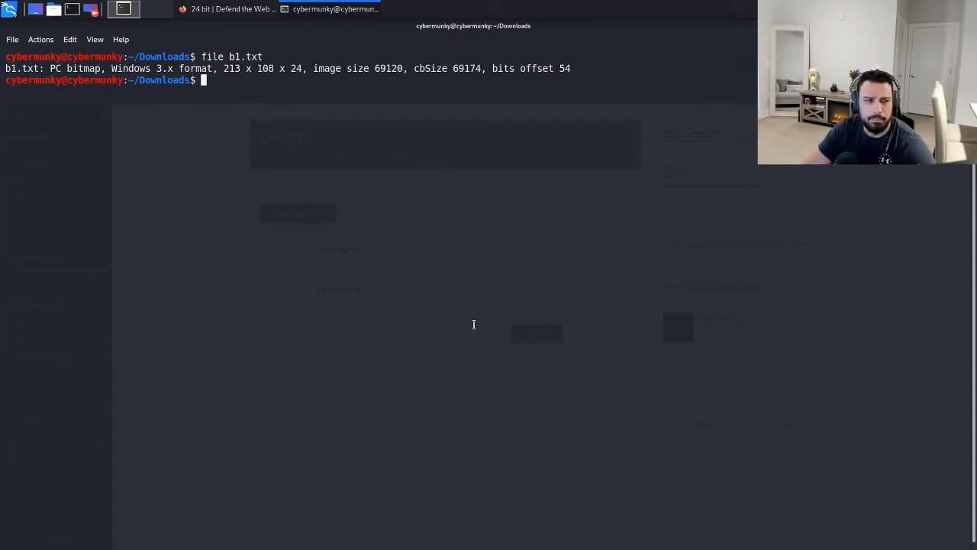
- Rename b1.txt to b1.bmp with mv, list the folder, and show Downloads in the file manager
text(mv)
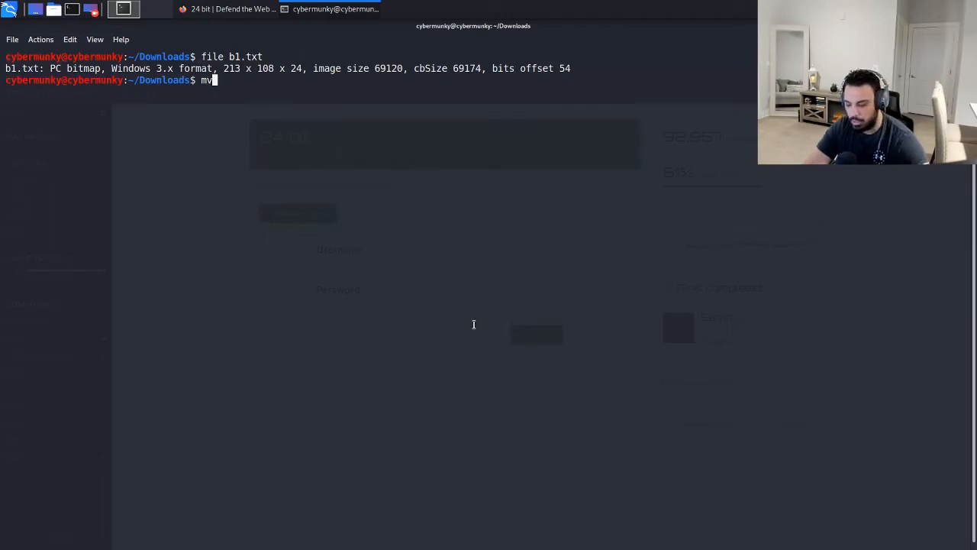
text(b1.txt.)
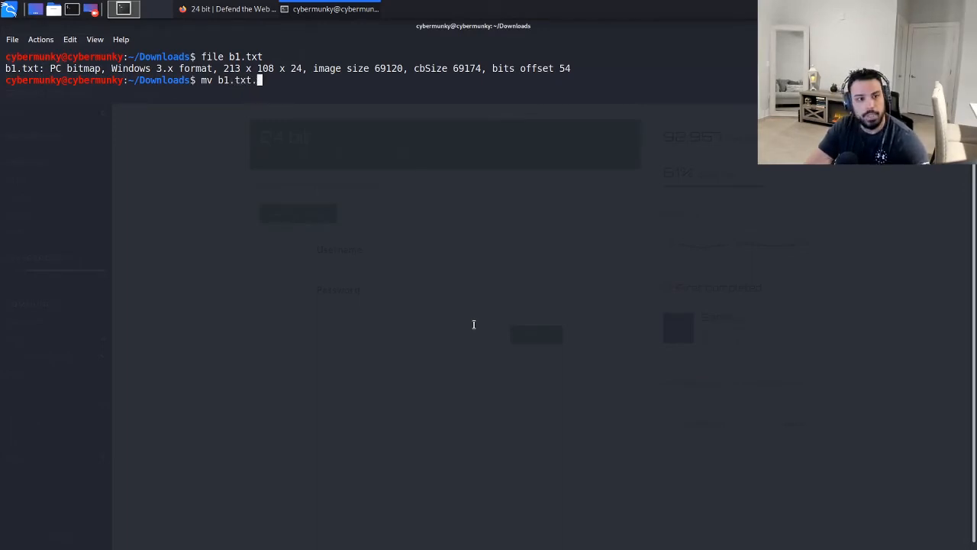
key(BackSpace)
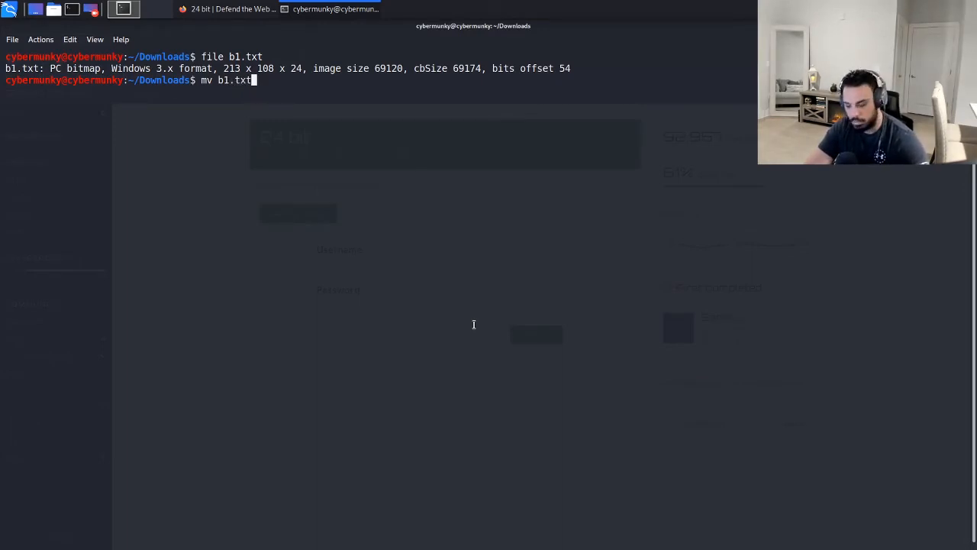
text(b1.)
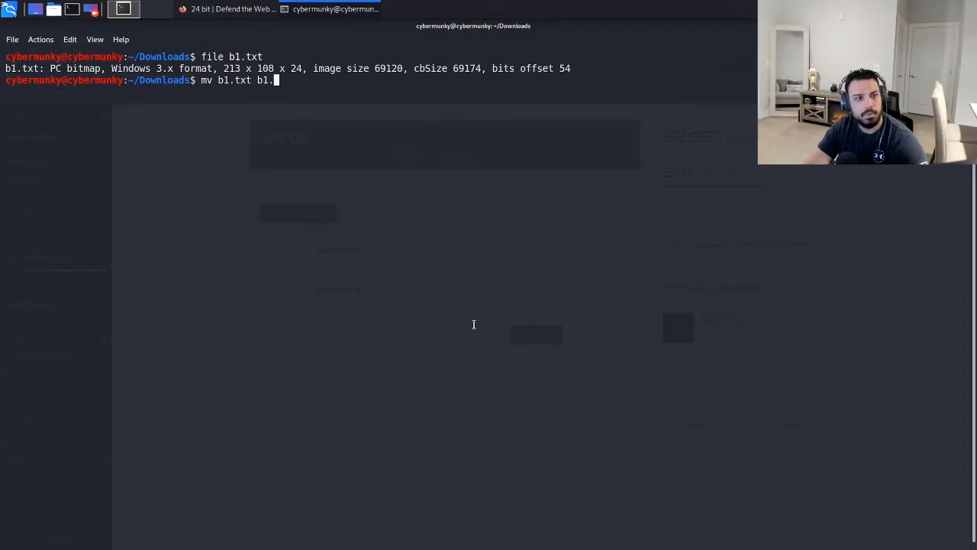
text(bmp)
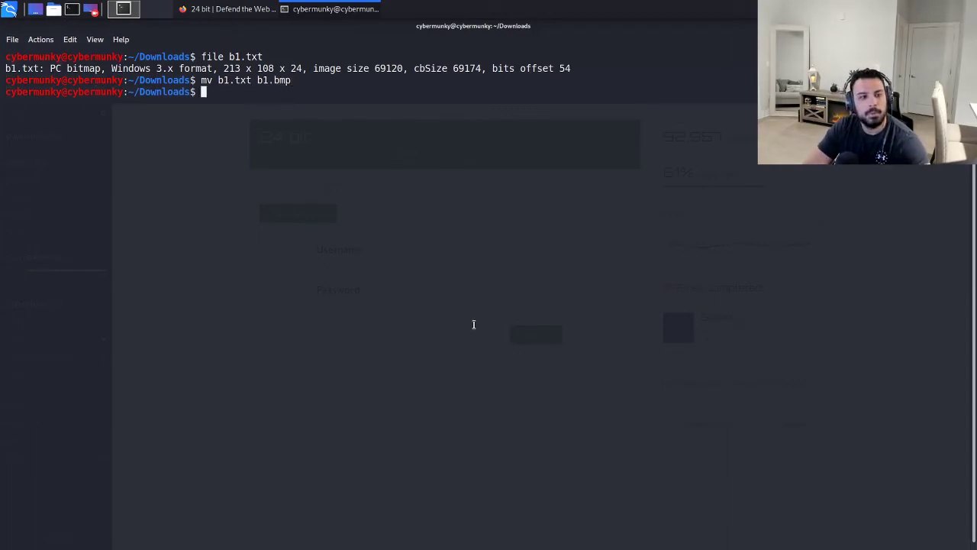
text(ls)
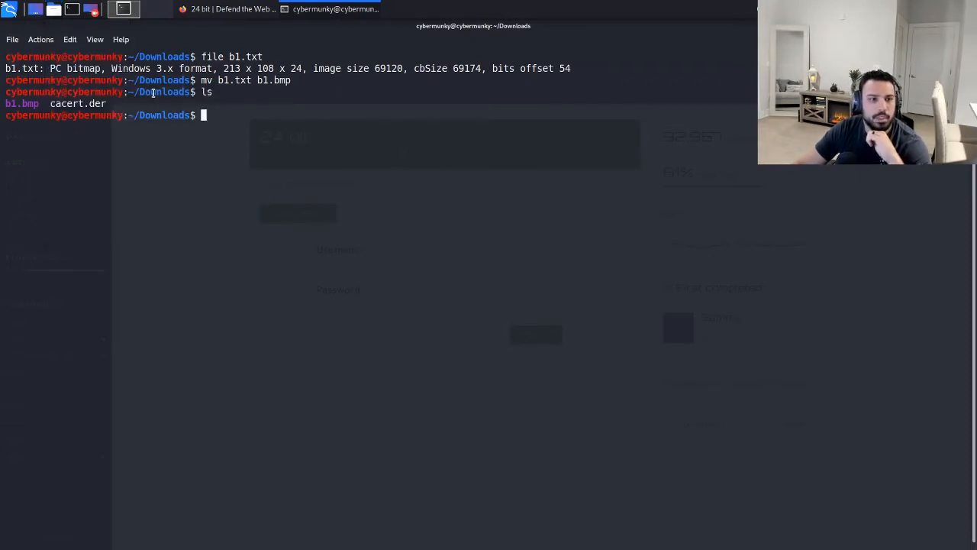
click(122, 10)
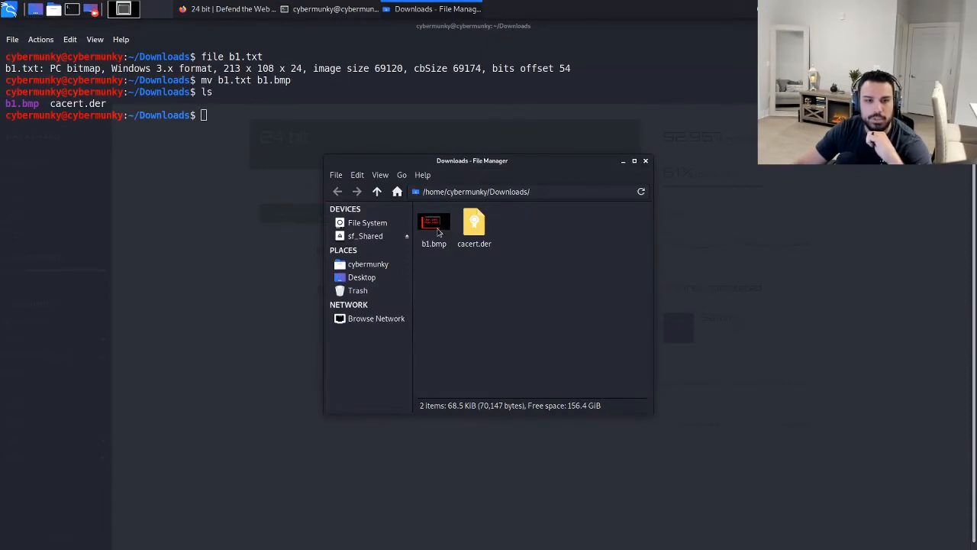
- View b1.bmp in Image Viewer to read the hidden username and password, then return to the login page
double_click(433, 223)
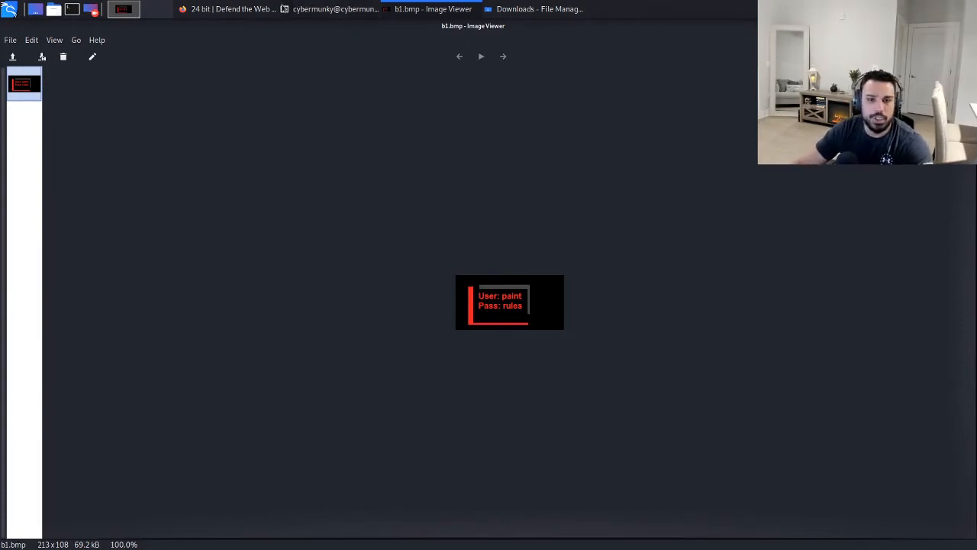
click(204, 9)
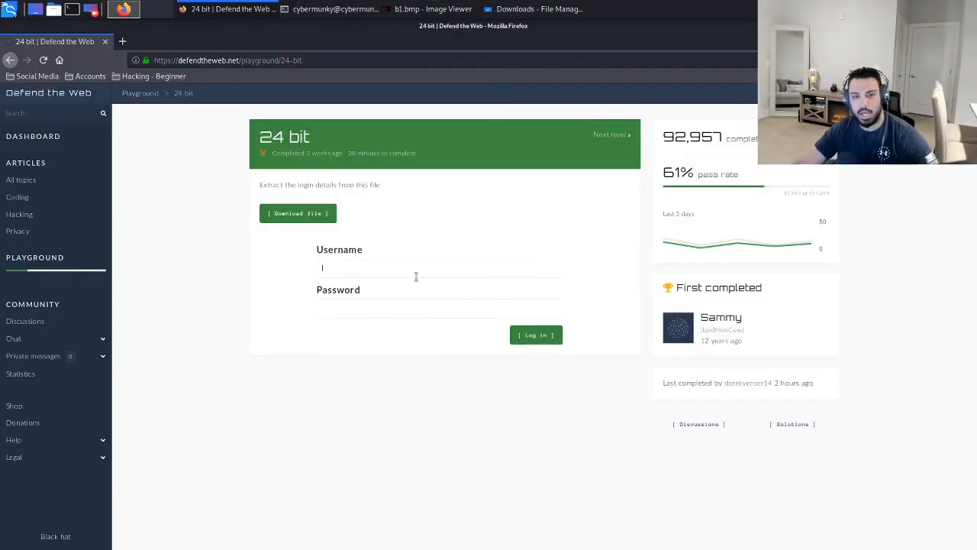
text(paint)
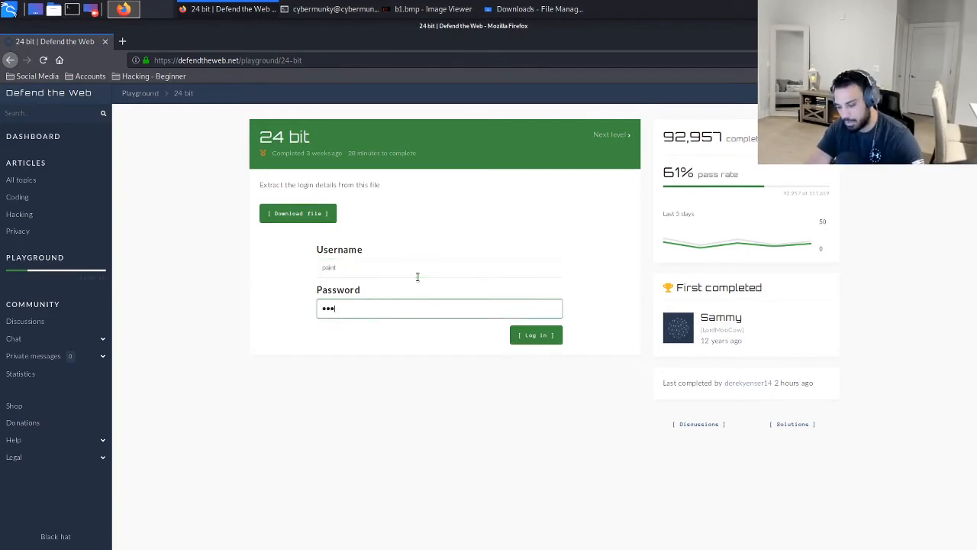
click(535, 334)
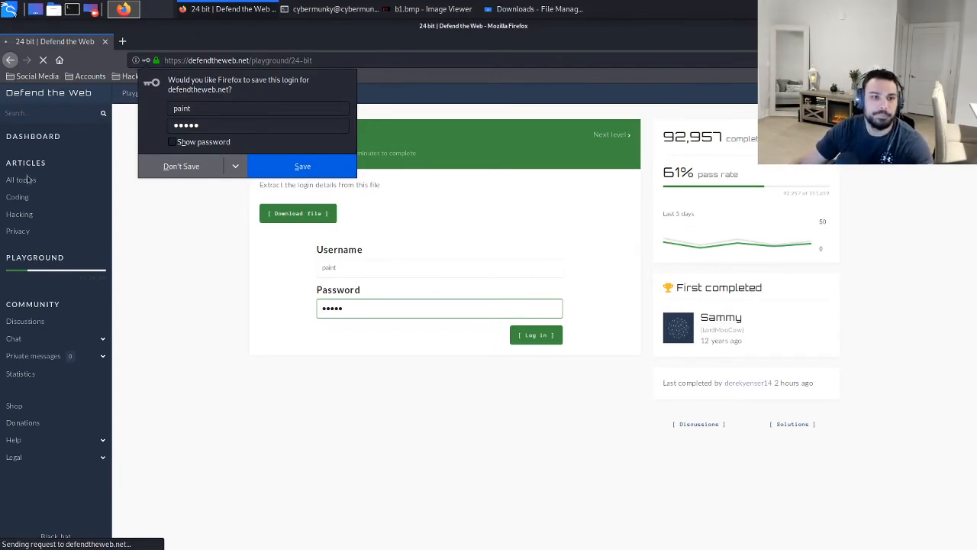
click(180, 165)
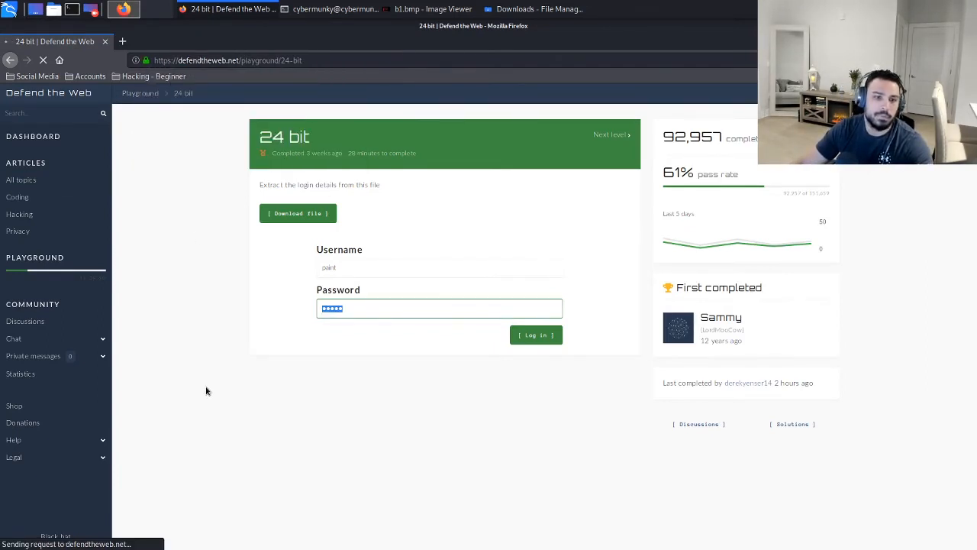
mouse_move(507, 519)
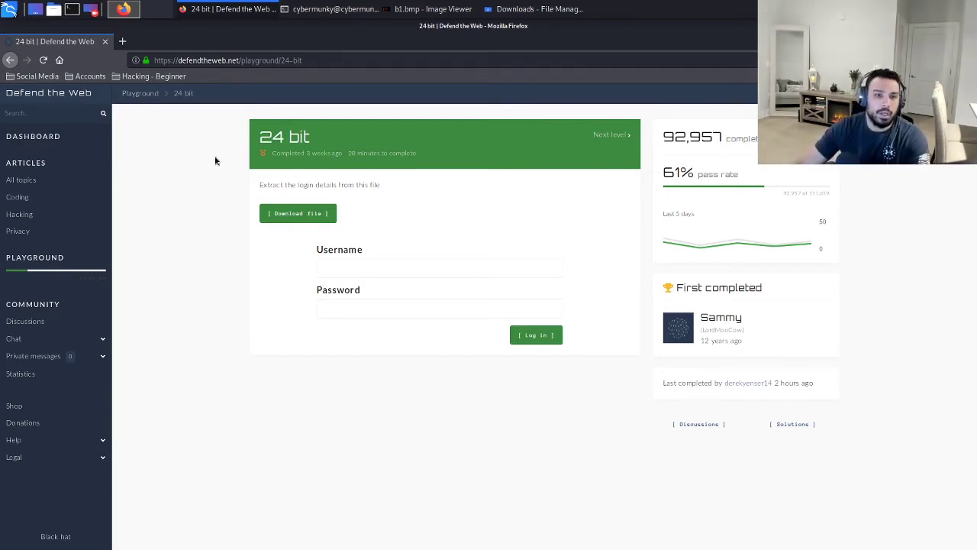
- Log in as 'paint' with the recovered password, declining Firefox's save prompt, to reach Congratulations
click(439, 269)
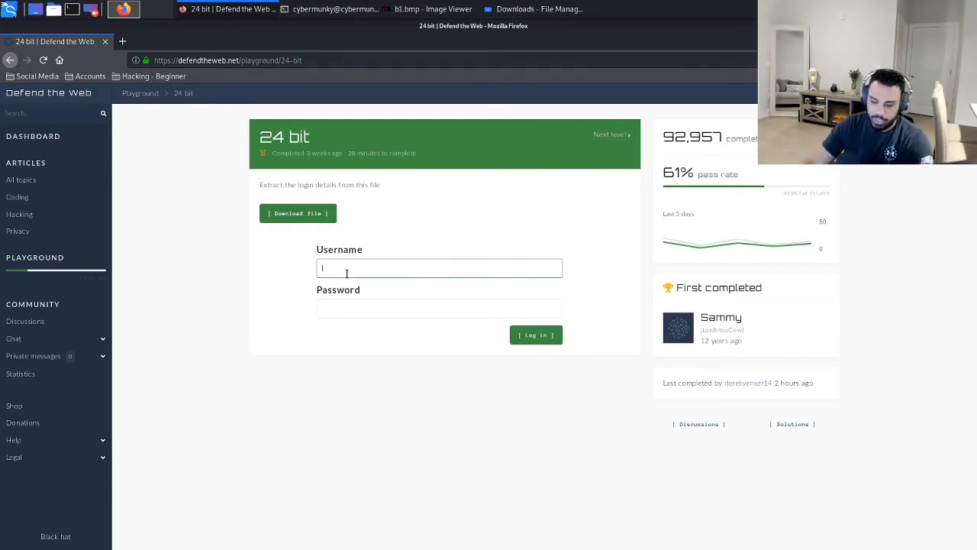
text(paint)
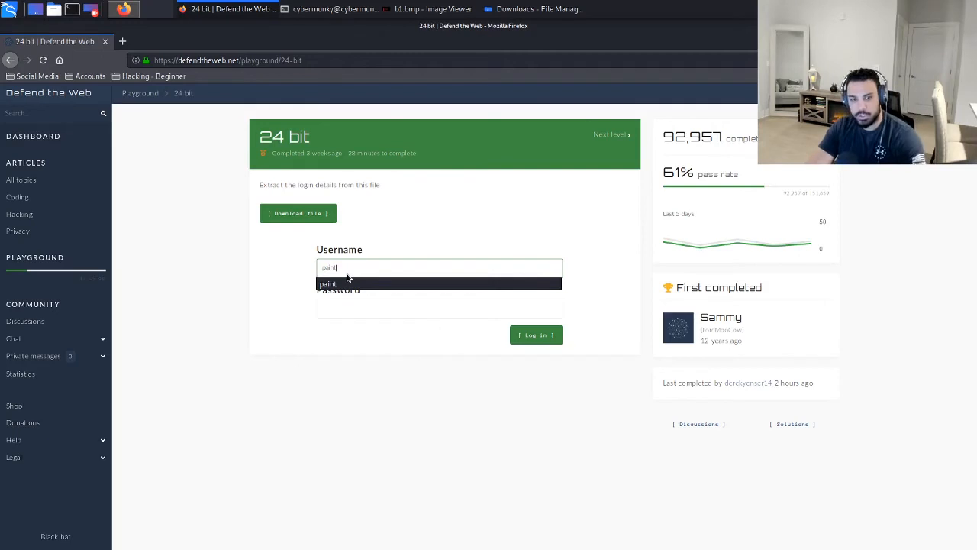
text(•••••)
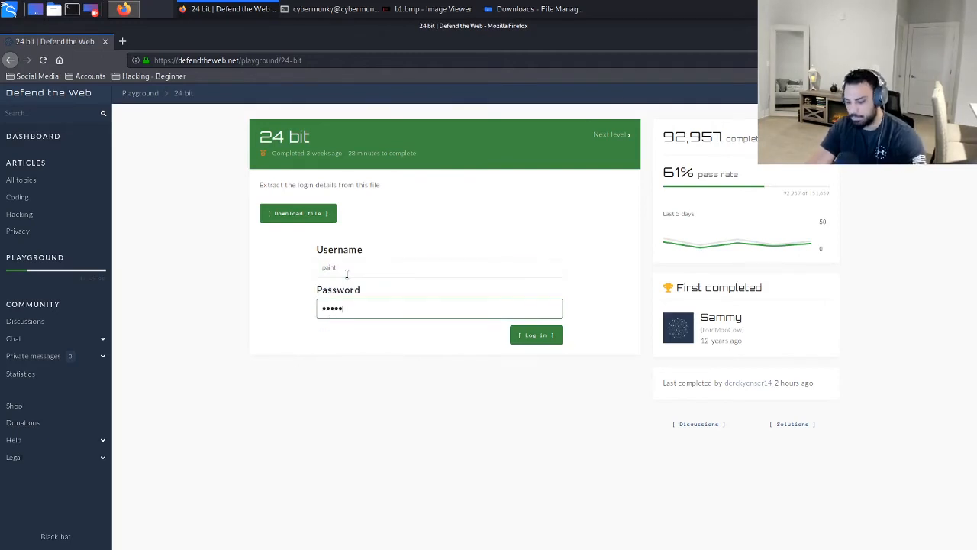
click(534, 334)
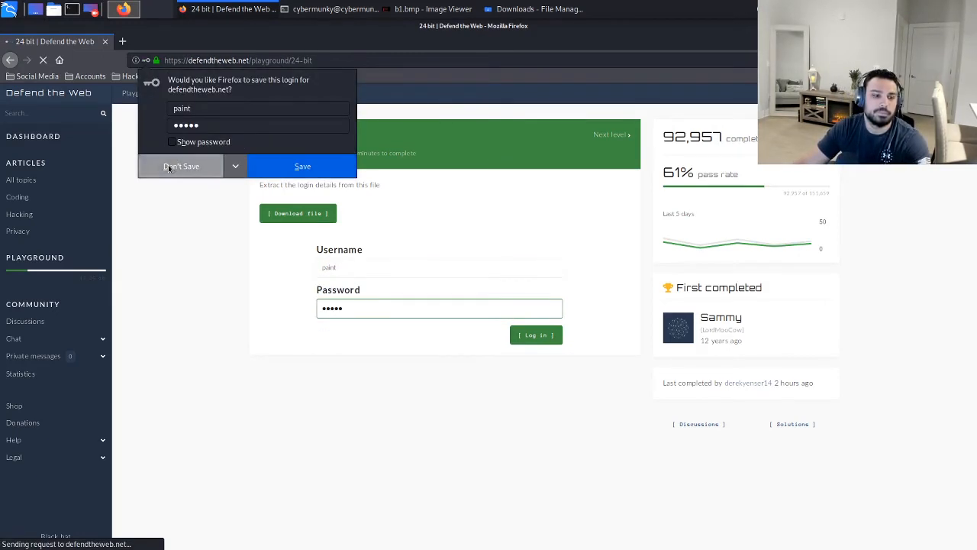
click(180, 165)
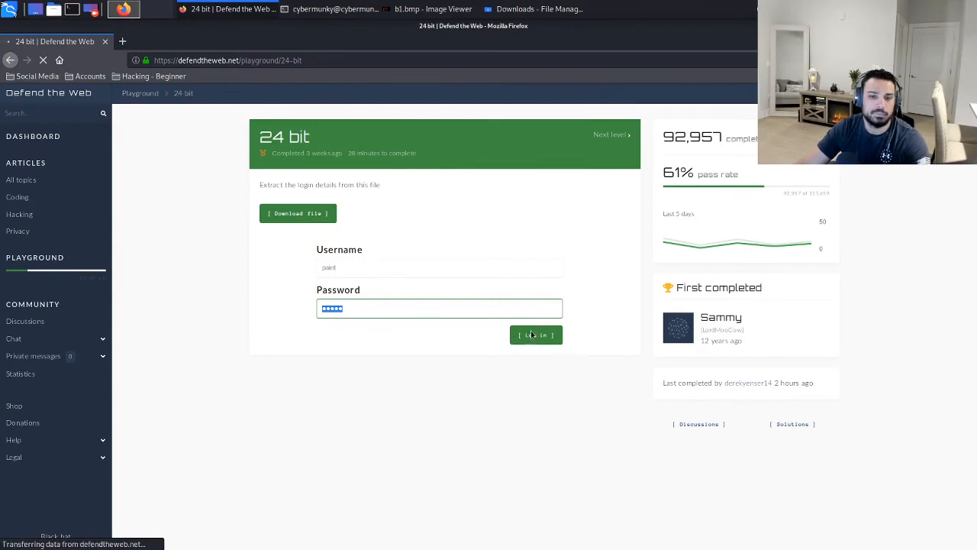
click(534, 335)
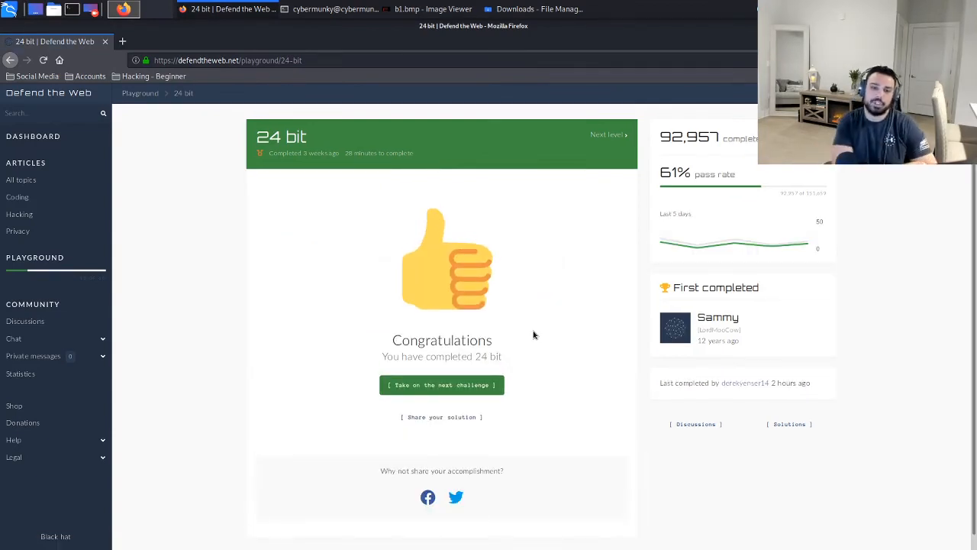